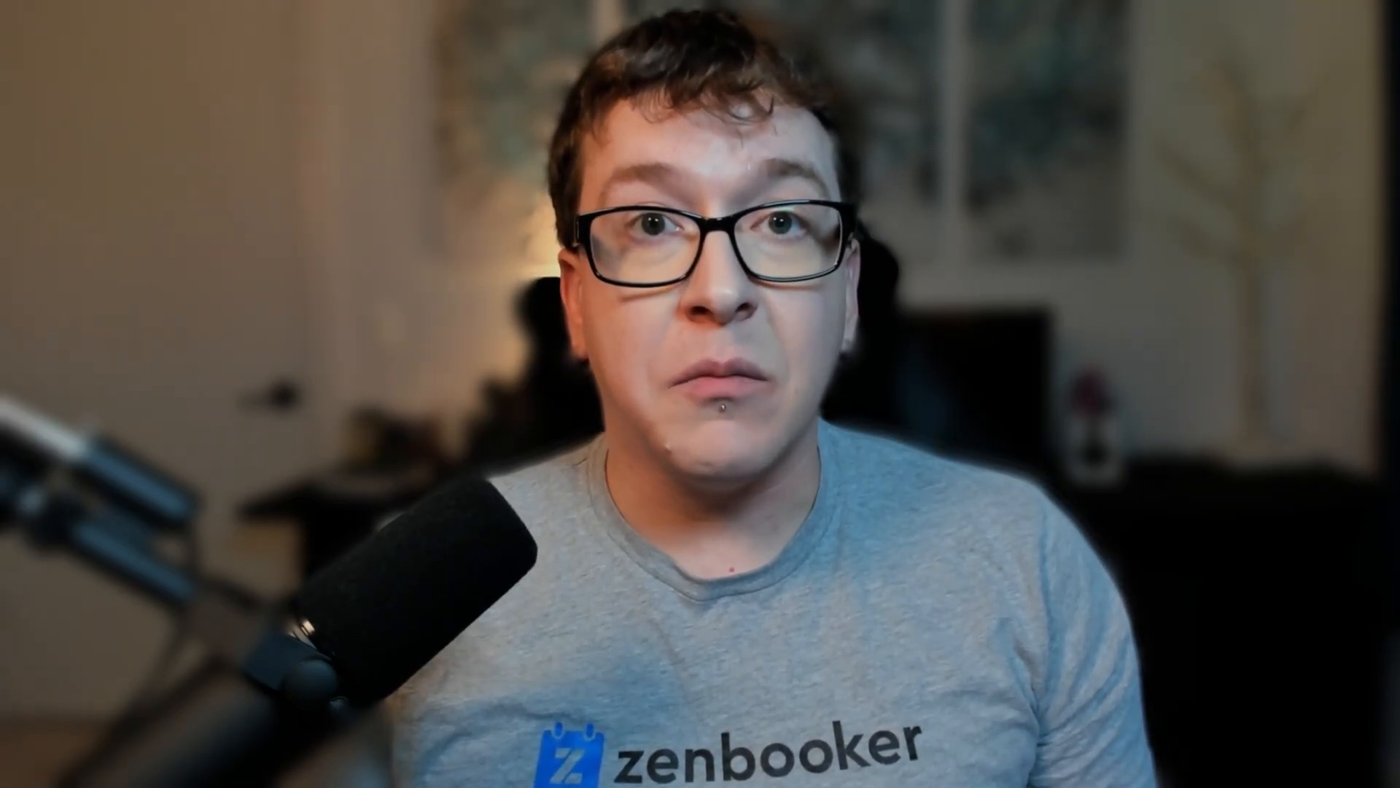
Name the group 'Number of Bedrooms' and begin its description with 'How m'
left_click(272, 563)
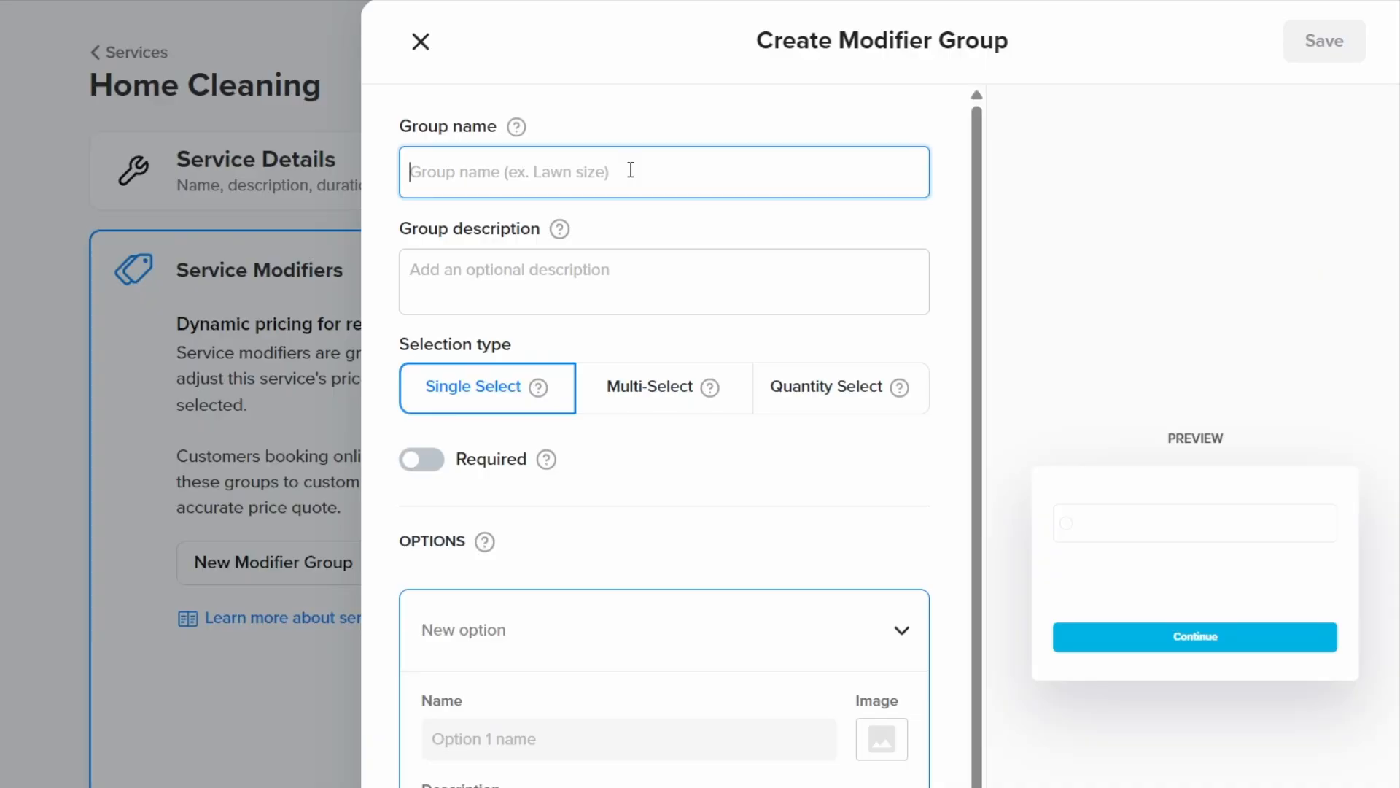
type("Number of Bedro")
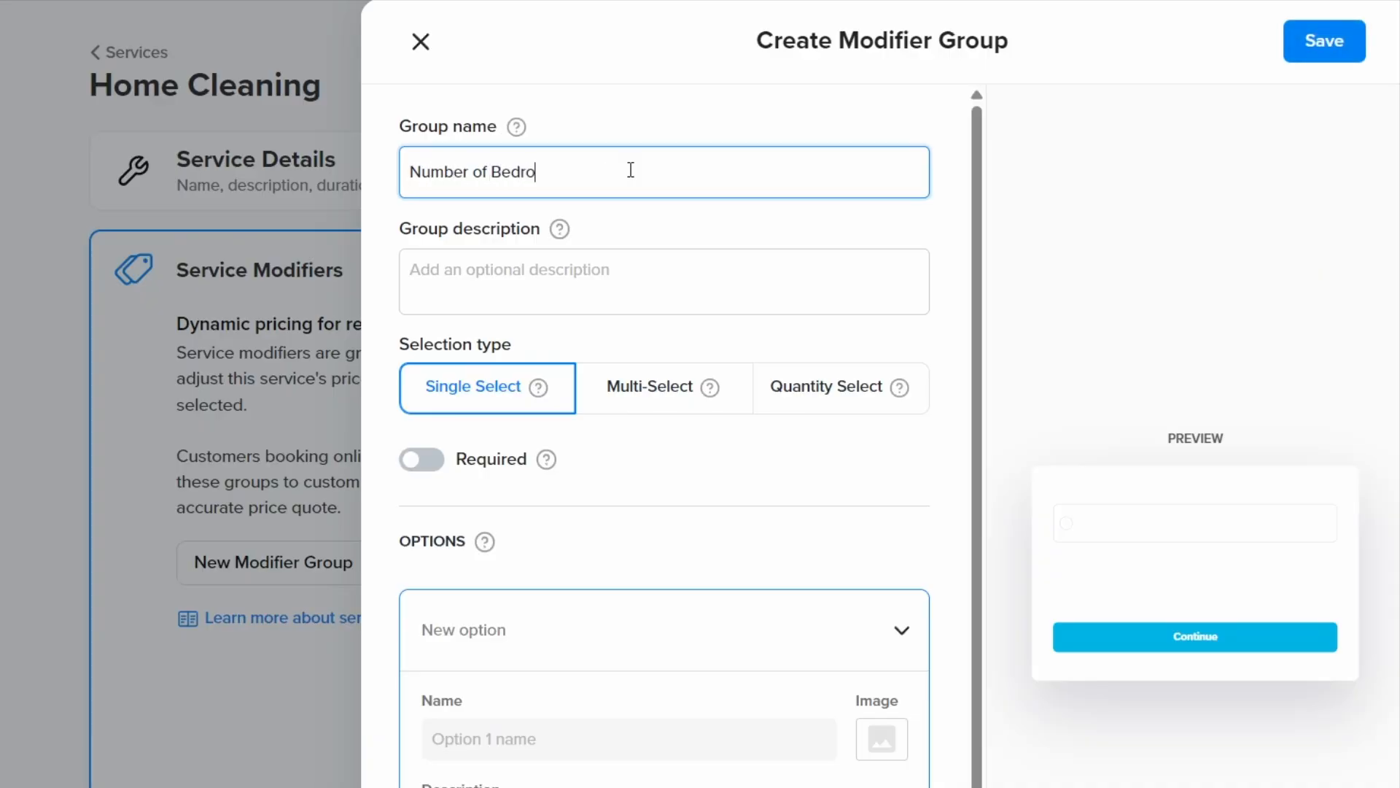
type("How m")
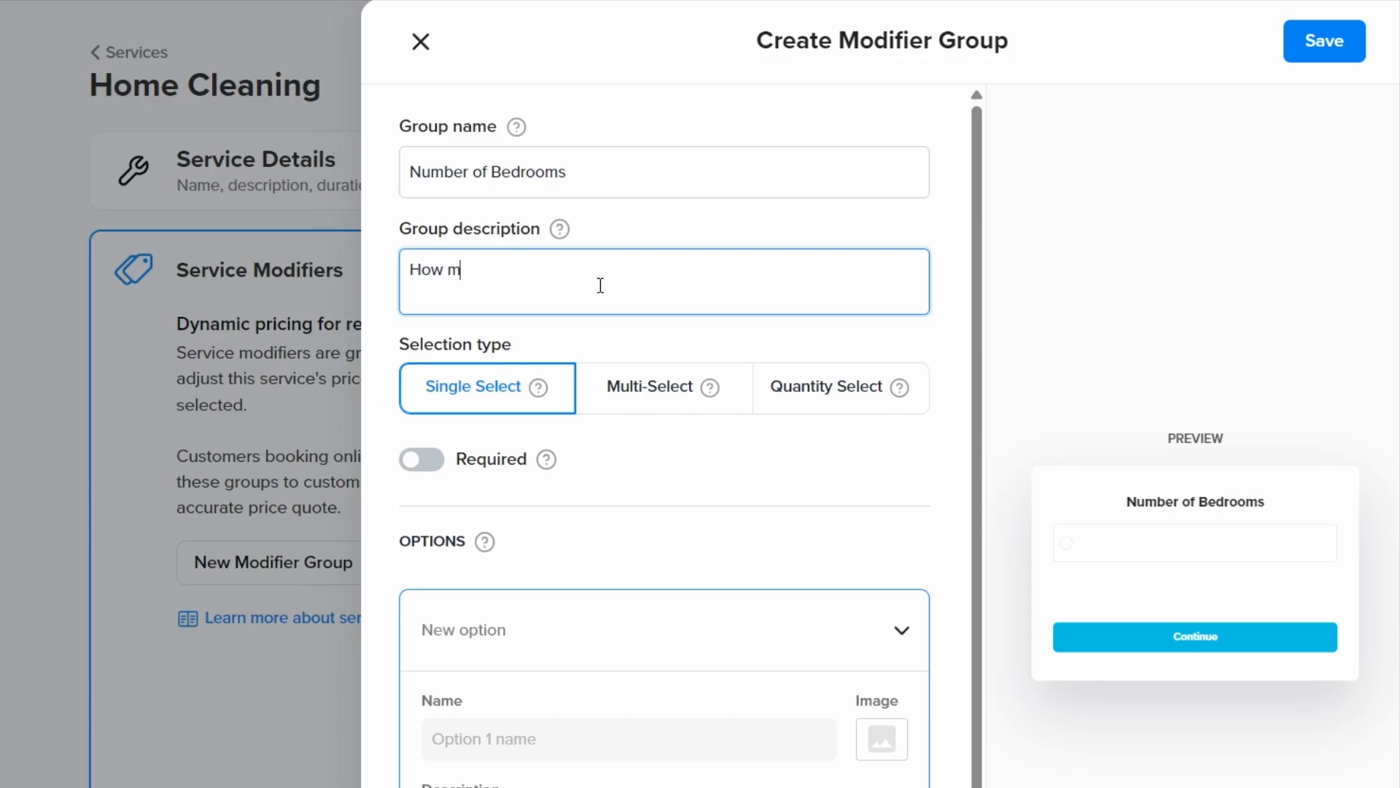